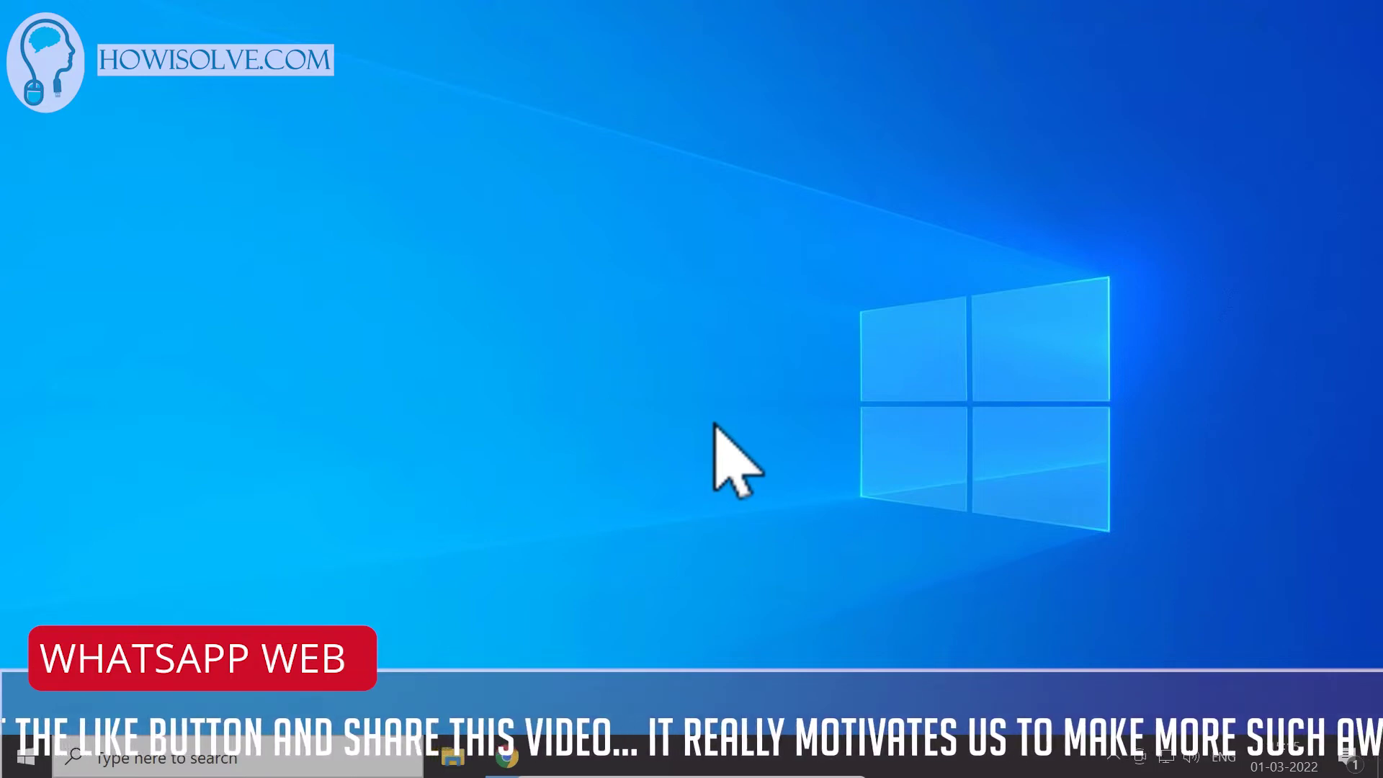
mouse_move(559, 551)
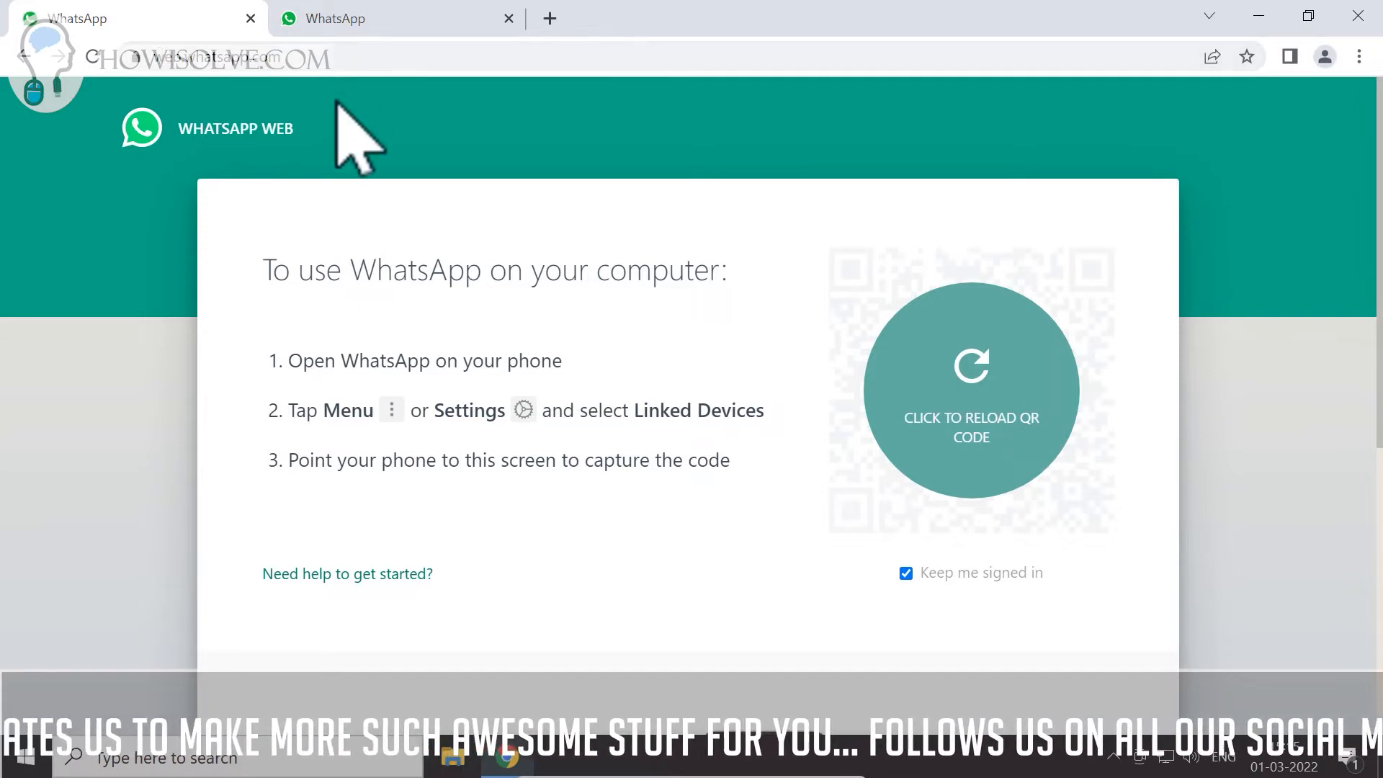
mouse_move(755, 311)
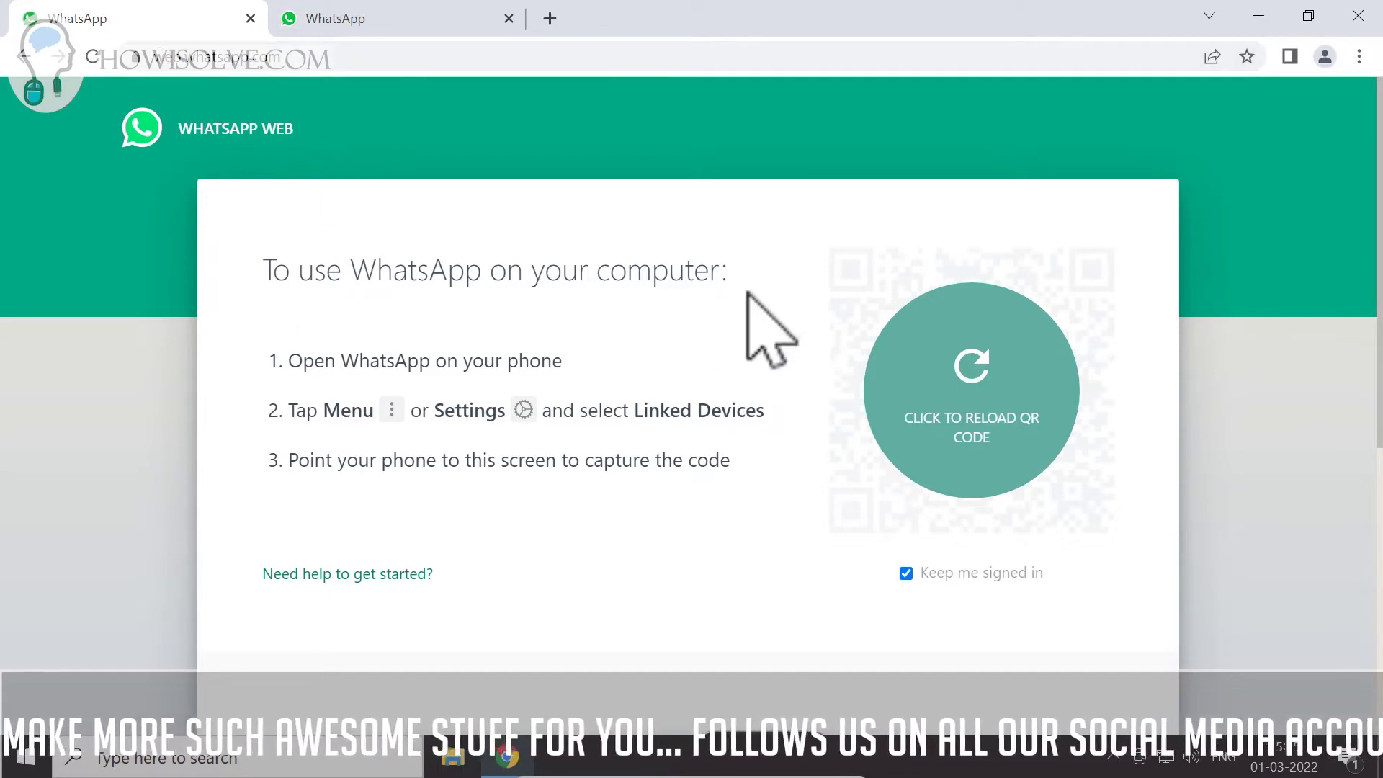
mouse_move(366, 205)
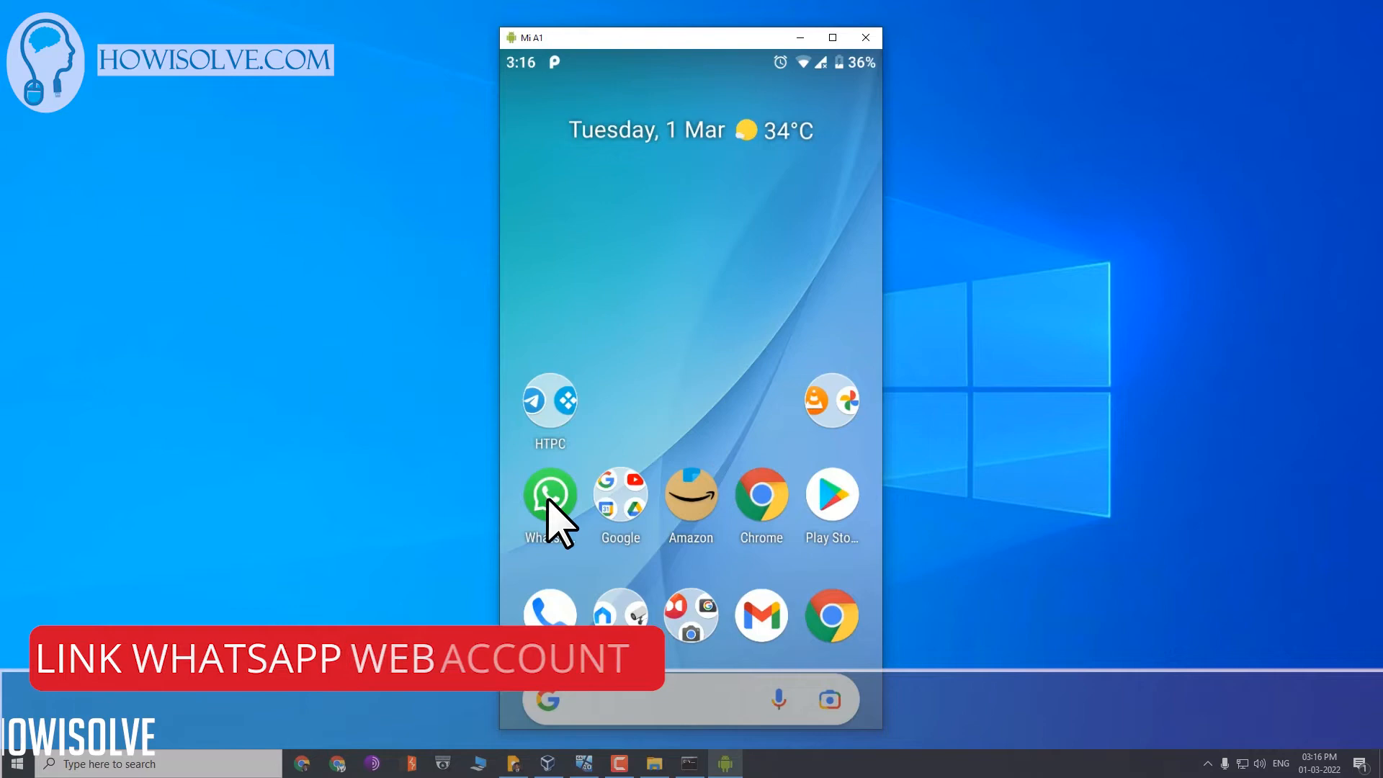
Launch WhatsApp on the phone and begin pairing a new device from Linked devices
left_click(549, 493)
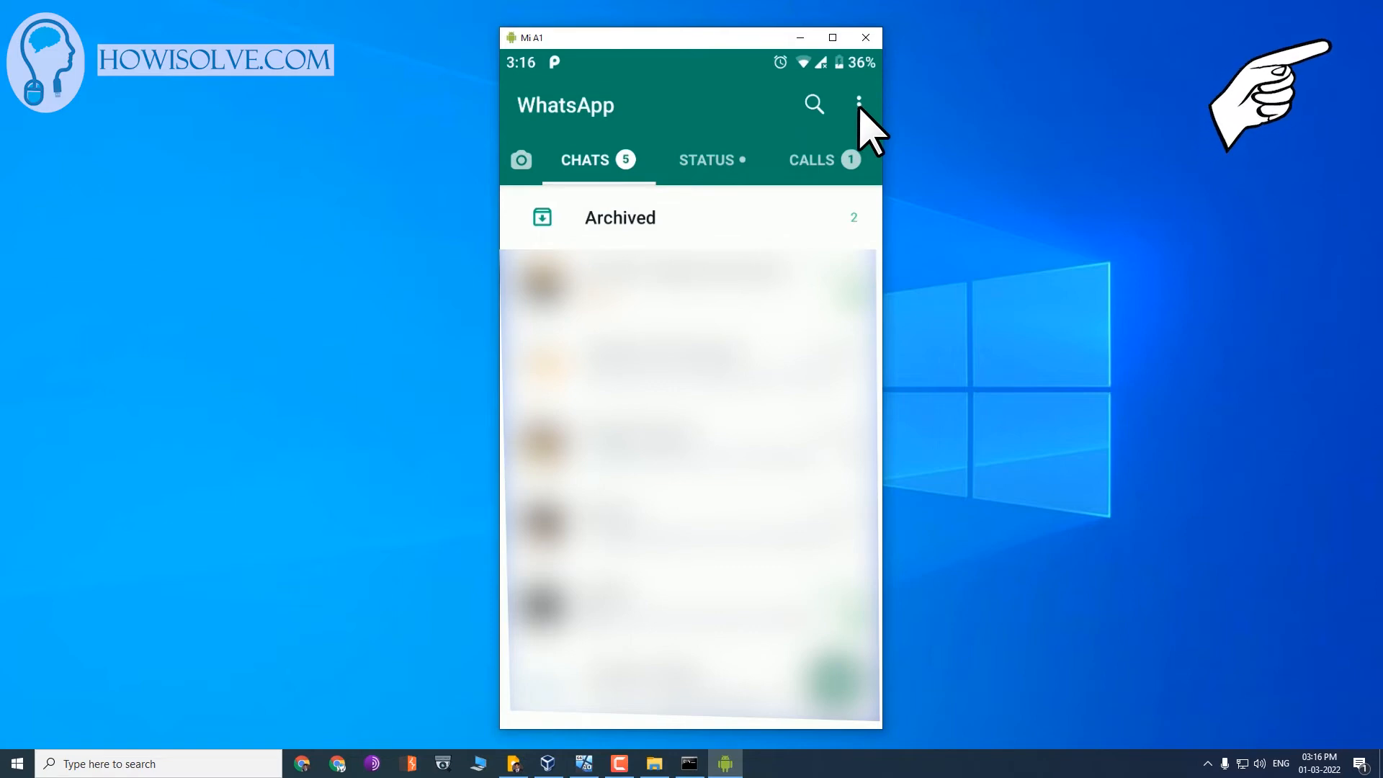
left_click(859, 103)
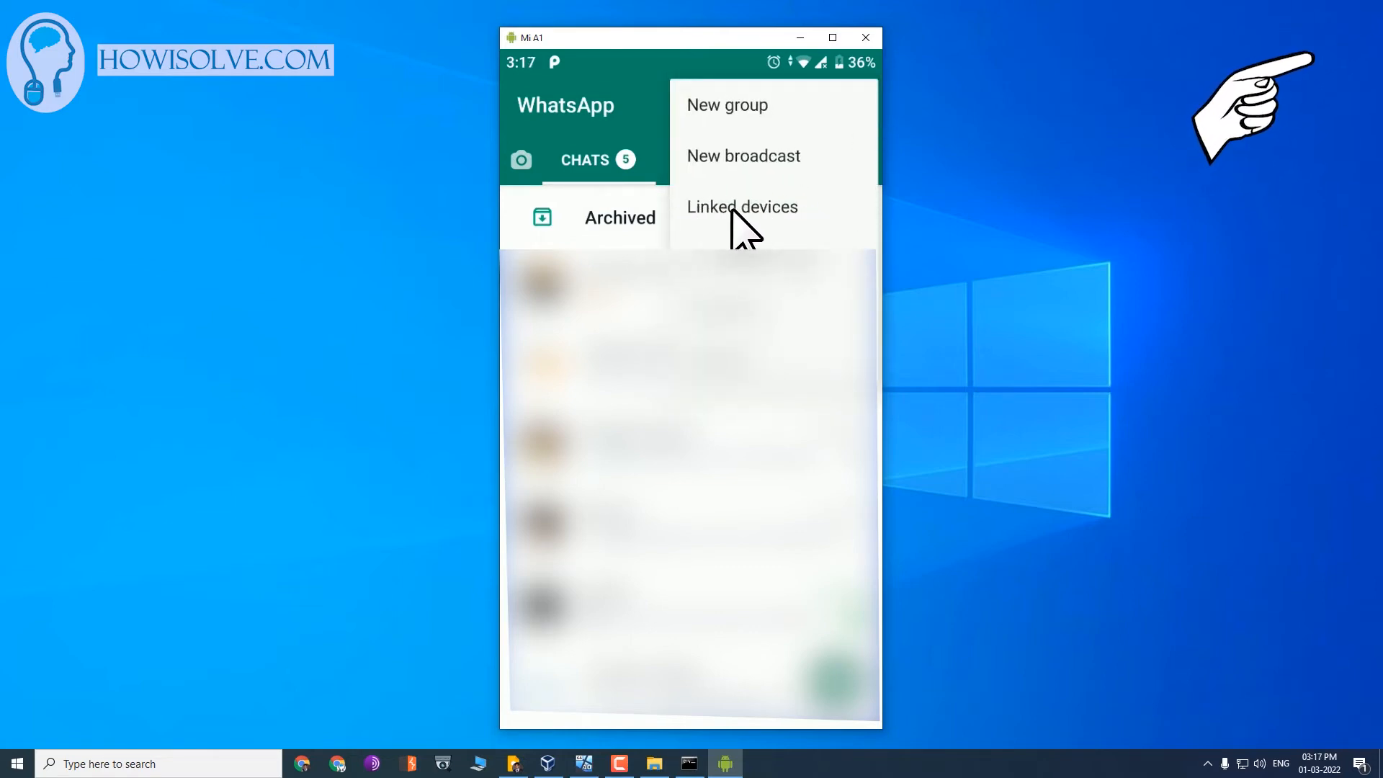
left_click(744, 208)
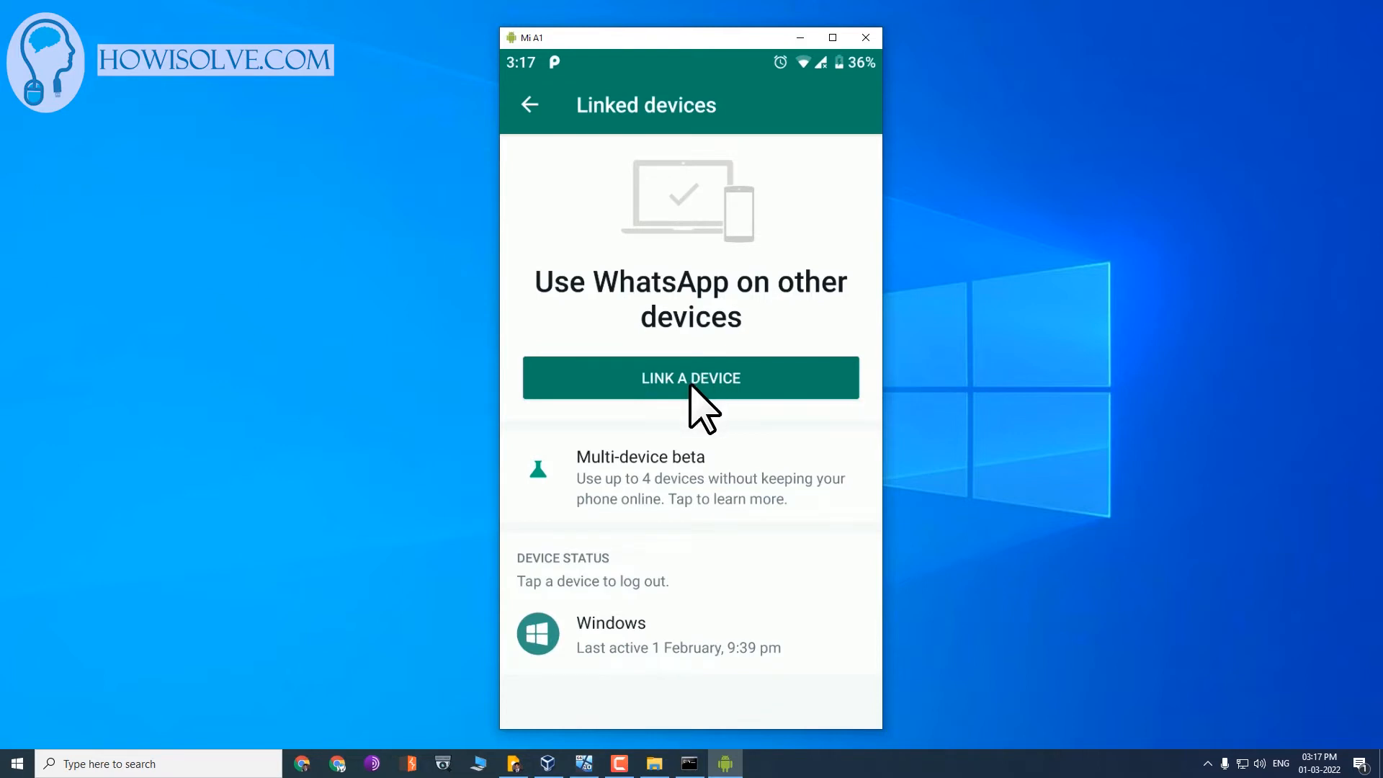
left_click(691, 378)
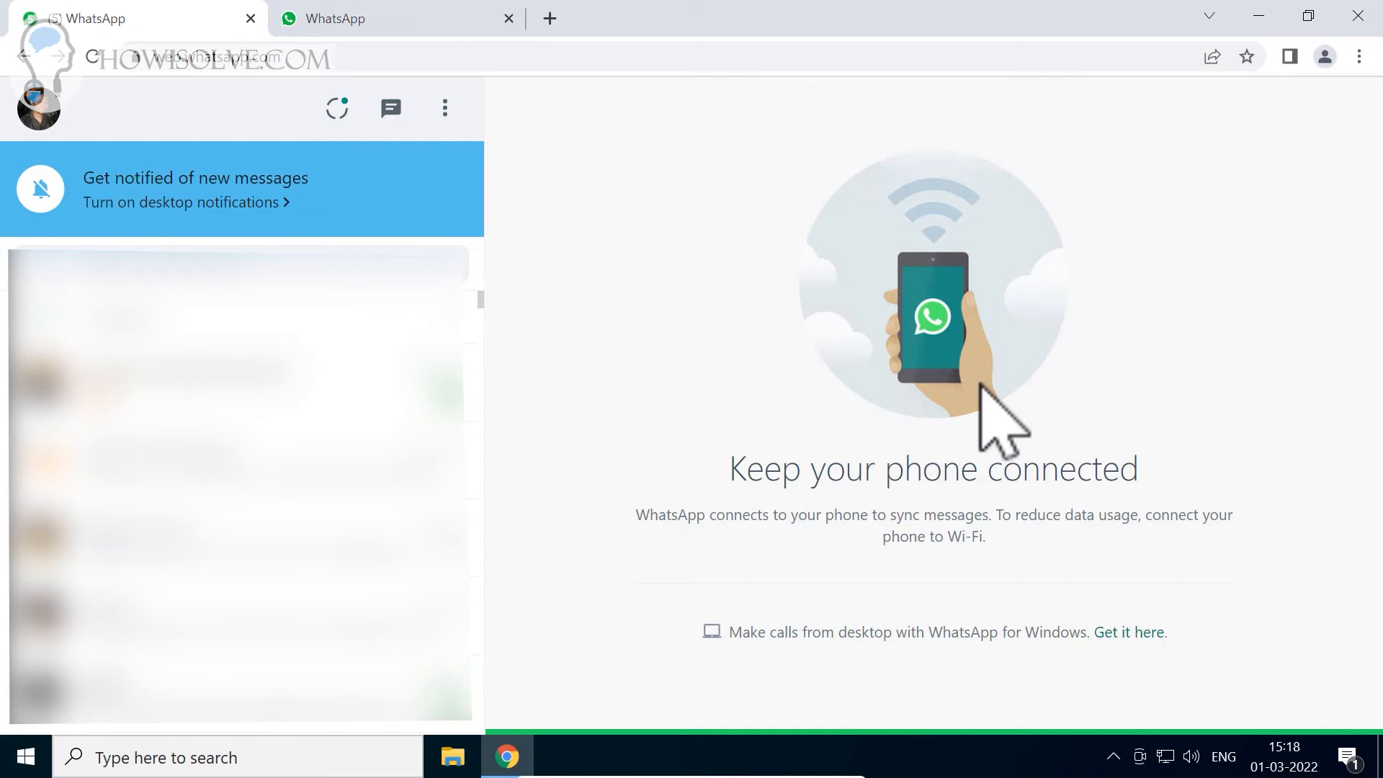
mouse_move(955, 132)
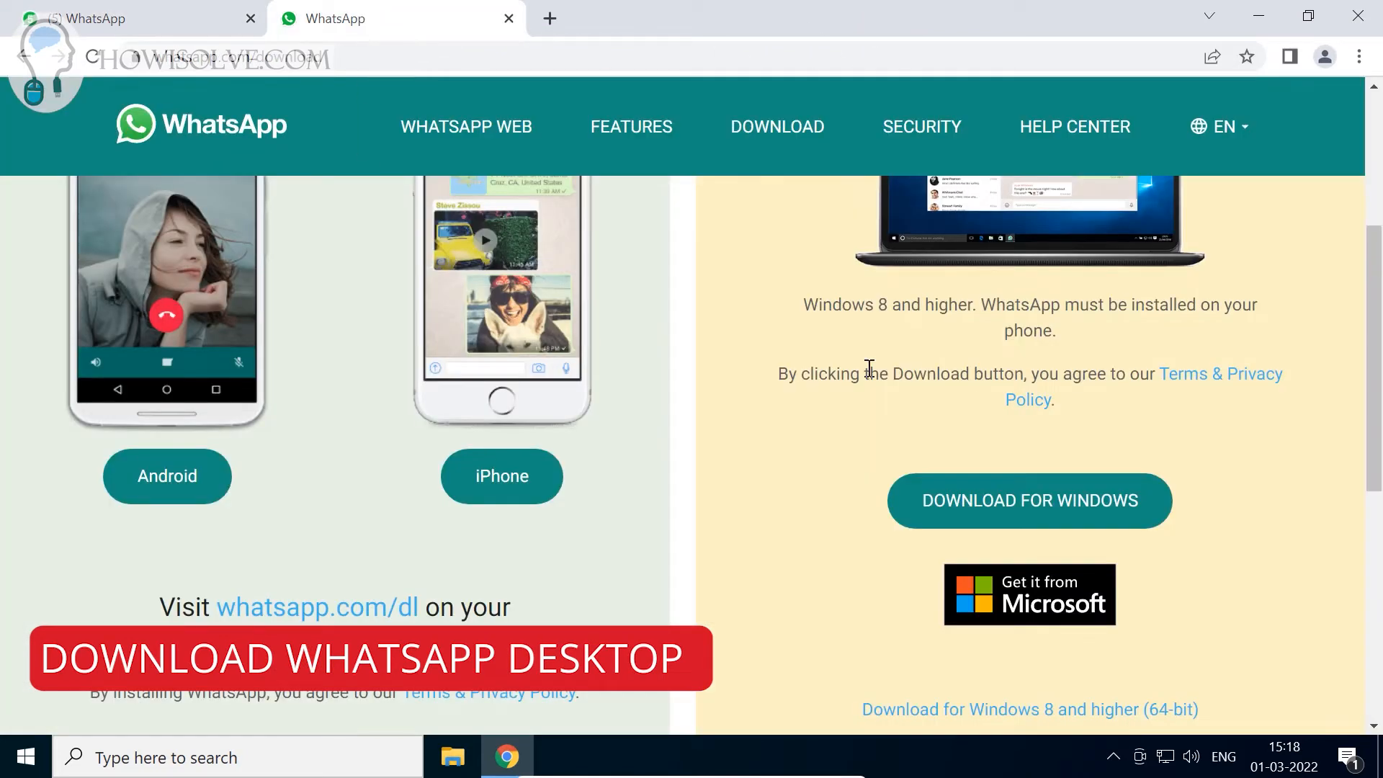
mouse_move(1325, 551)
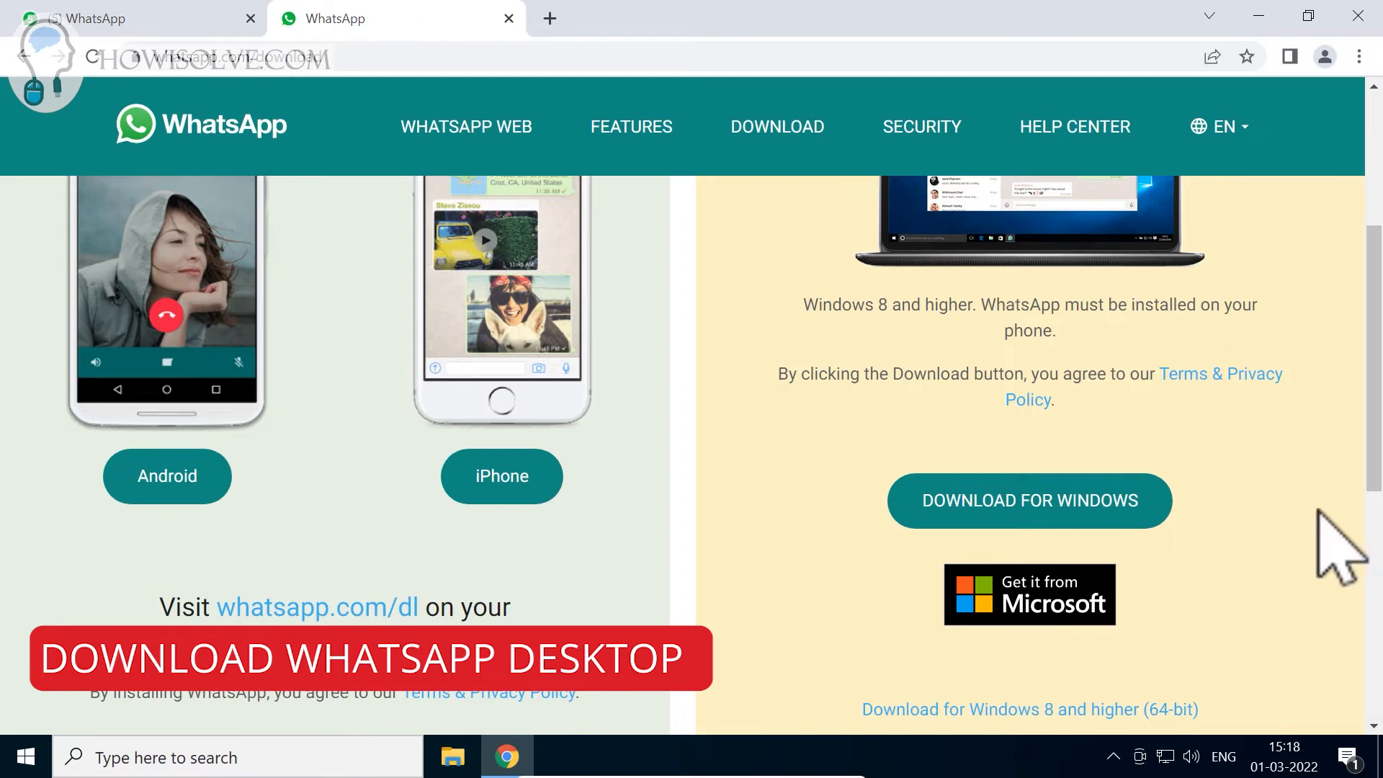
Download WhatsAppSetup.exe via DOWNLOAD FOR WINDOWS and run it from the download bar
scroll("up", 3)
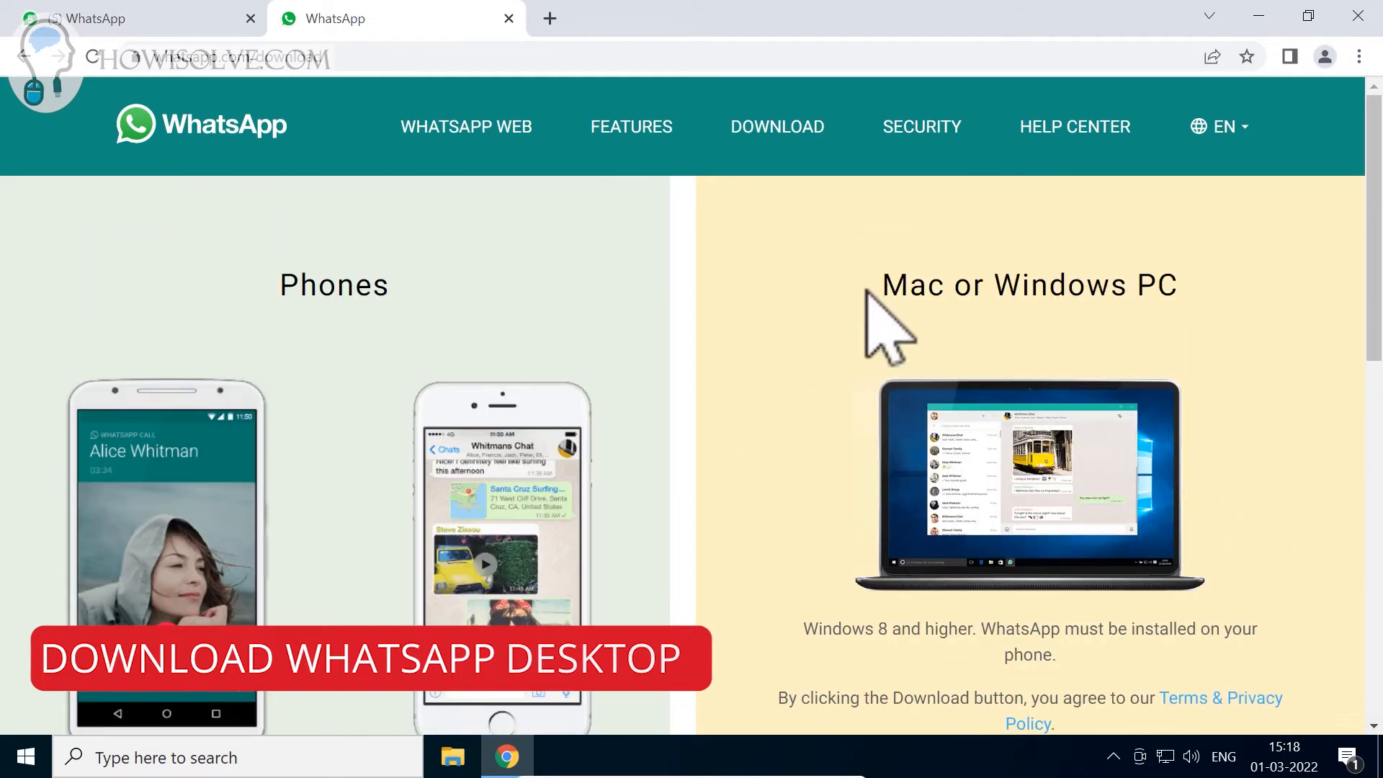
scroll("down", 3)
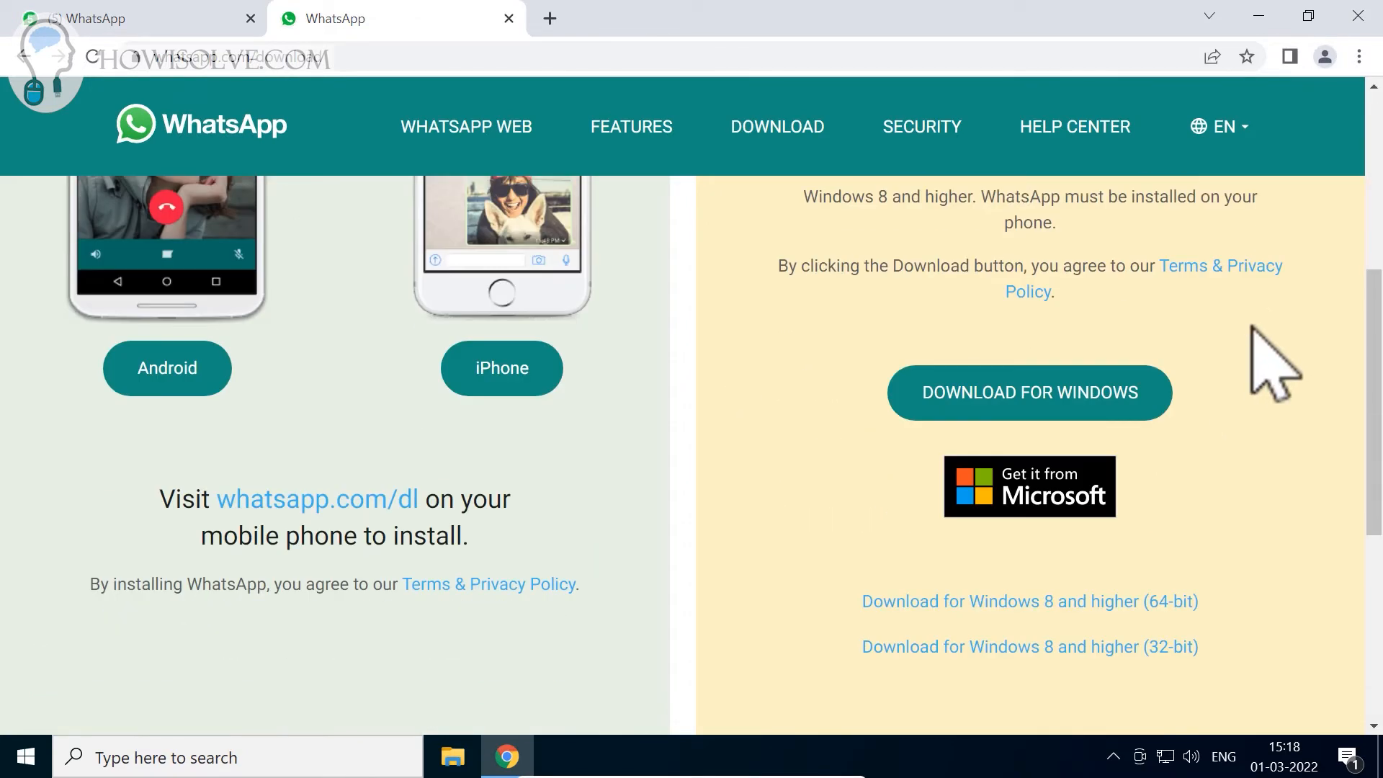
mouse_move(1247, 393)
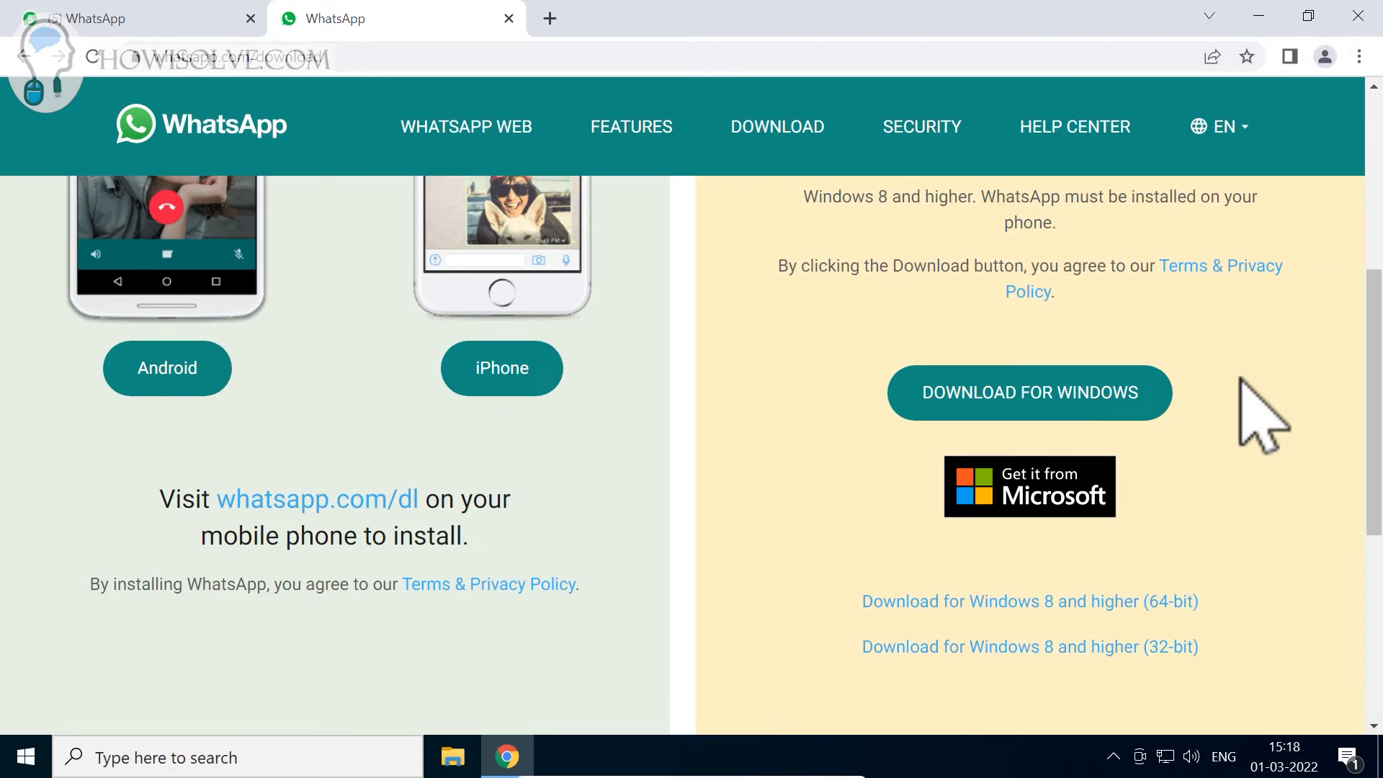
mouse_move(993, 434)
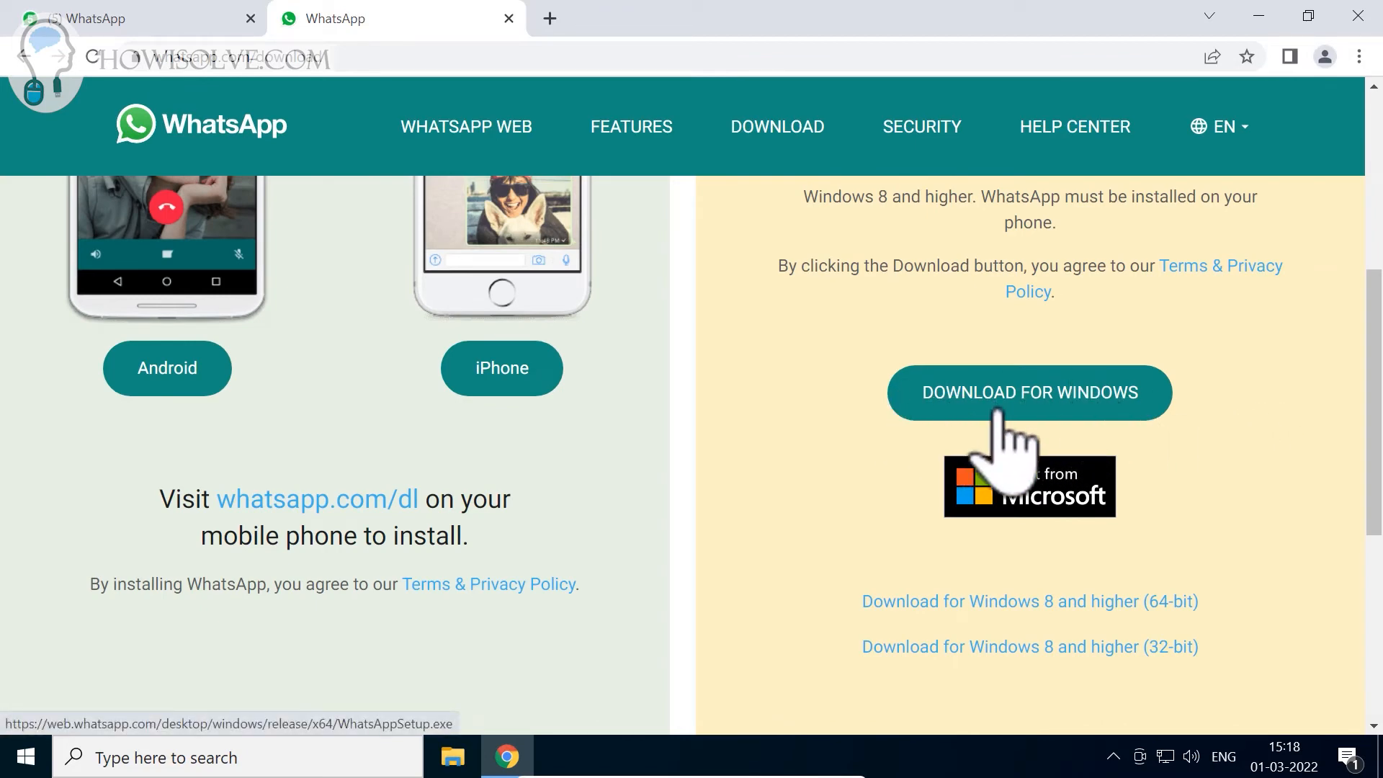
mouse_move(1035, 448)
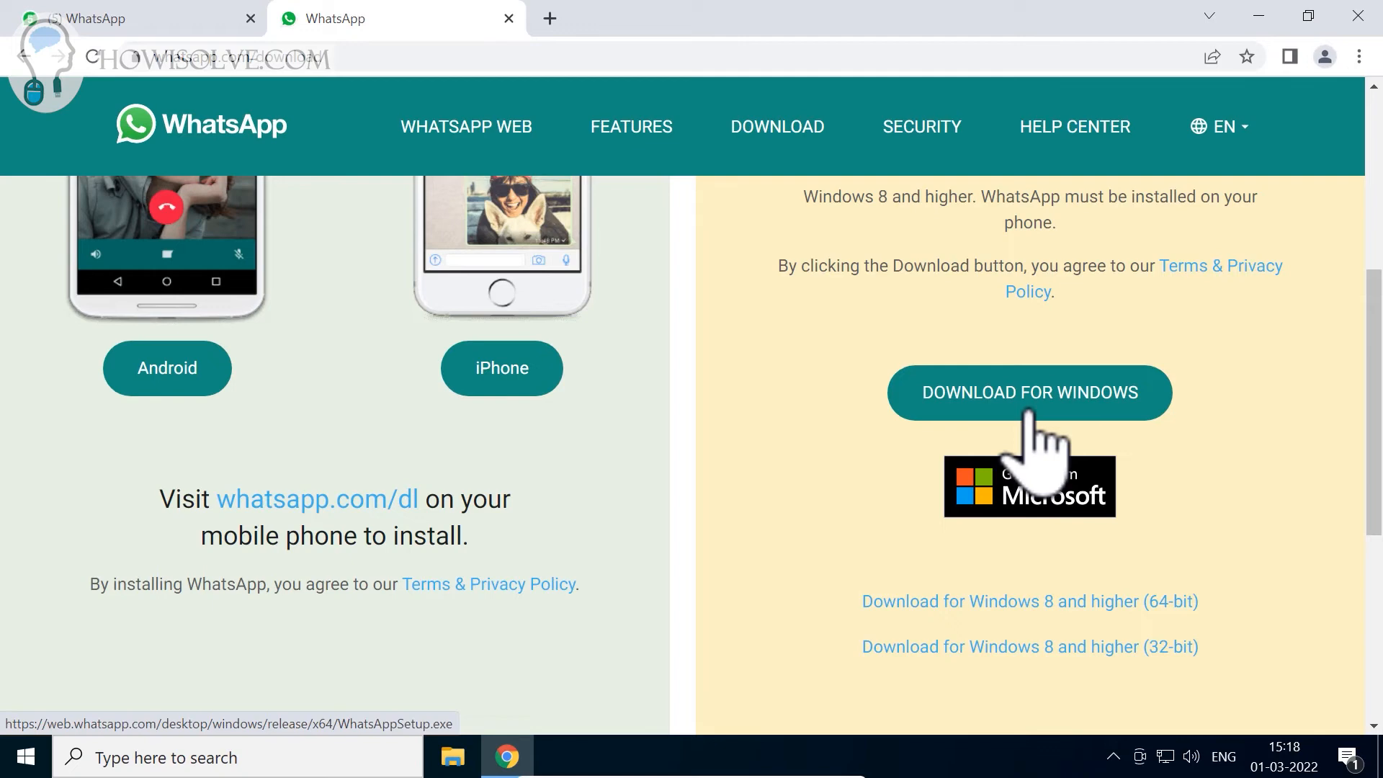
left_click(1030, 392)
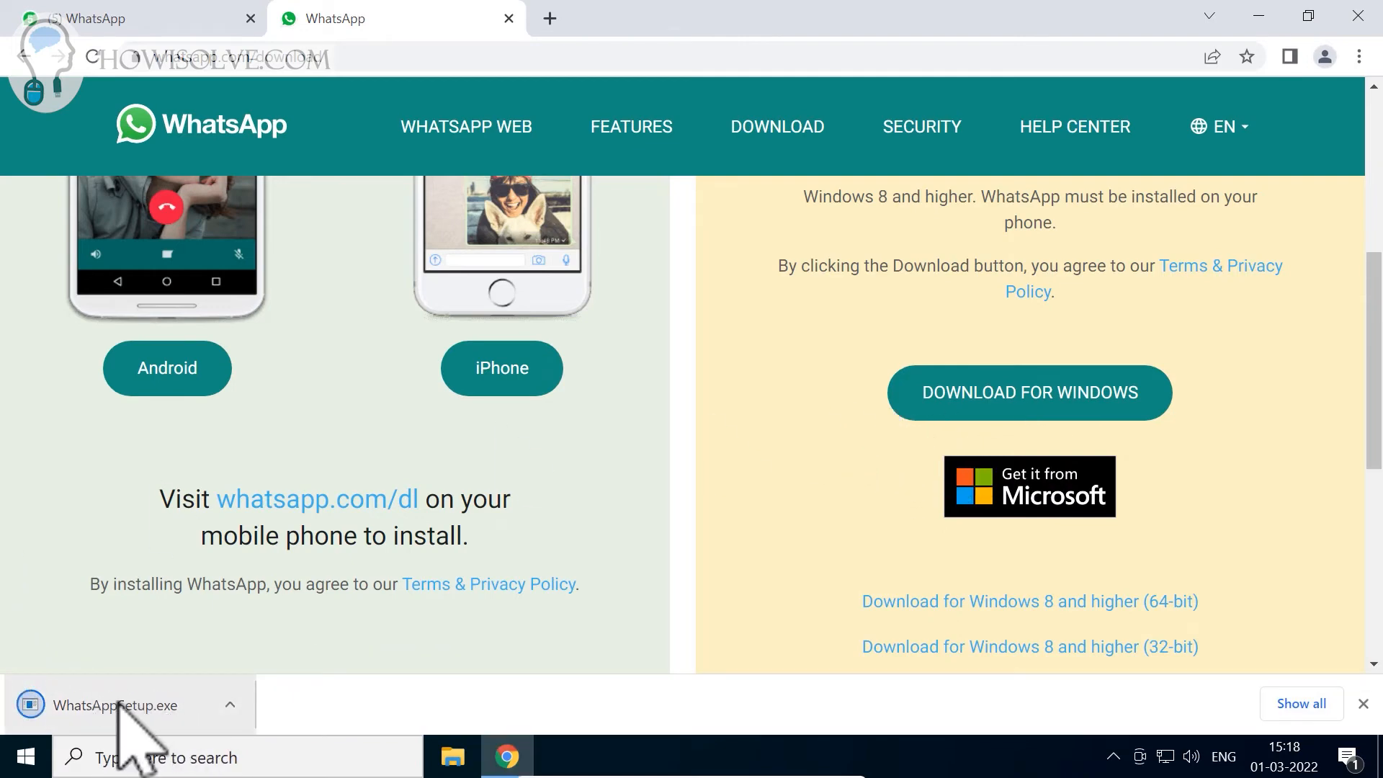
left_click(108, 706)
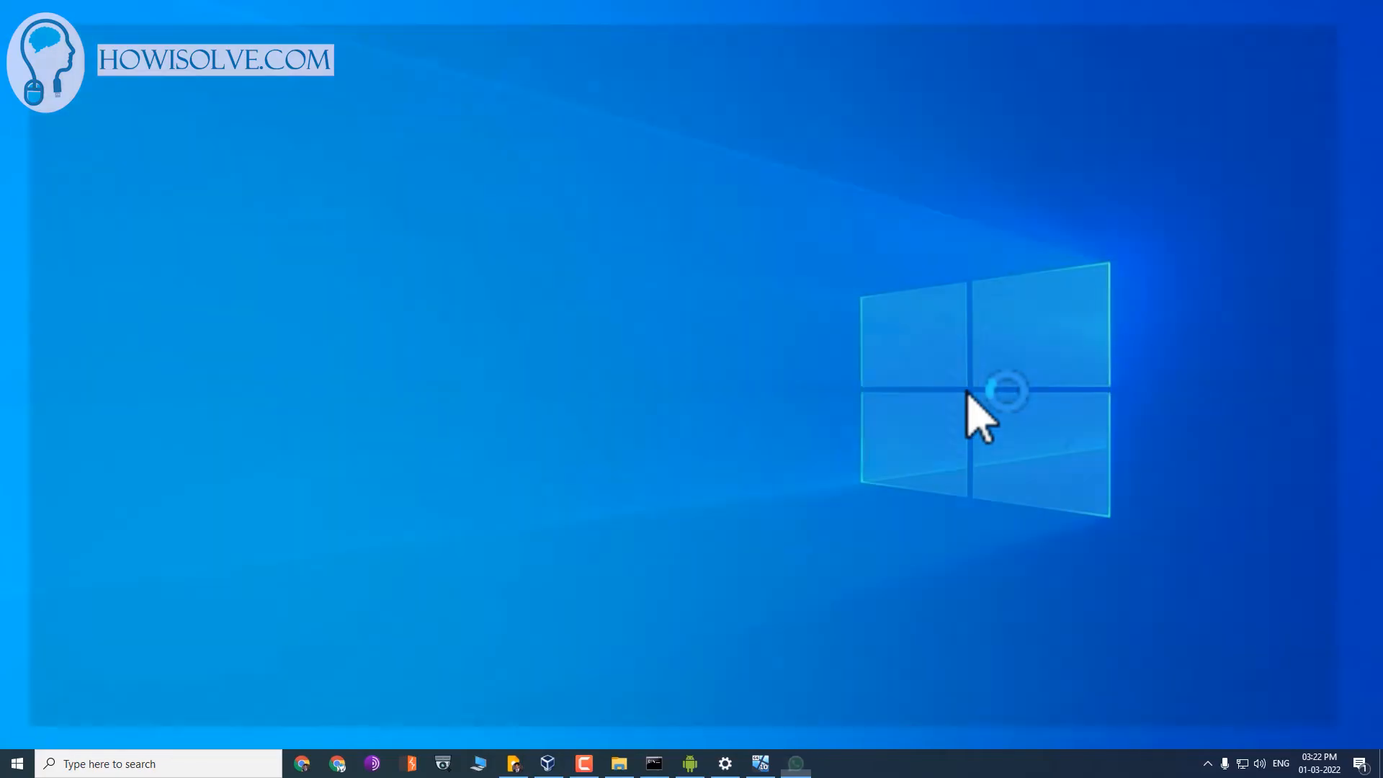
Let the WhatsApp setup finish until the desktop app's QR linking screen appears
left_click(795, 764)
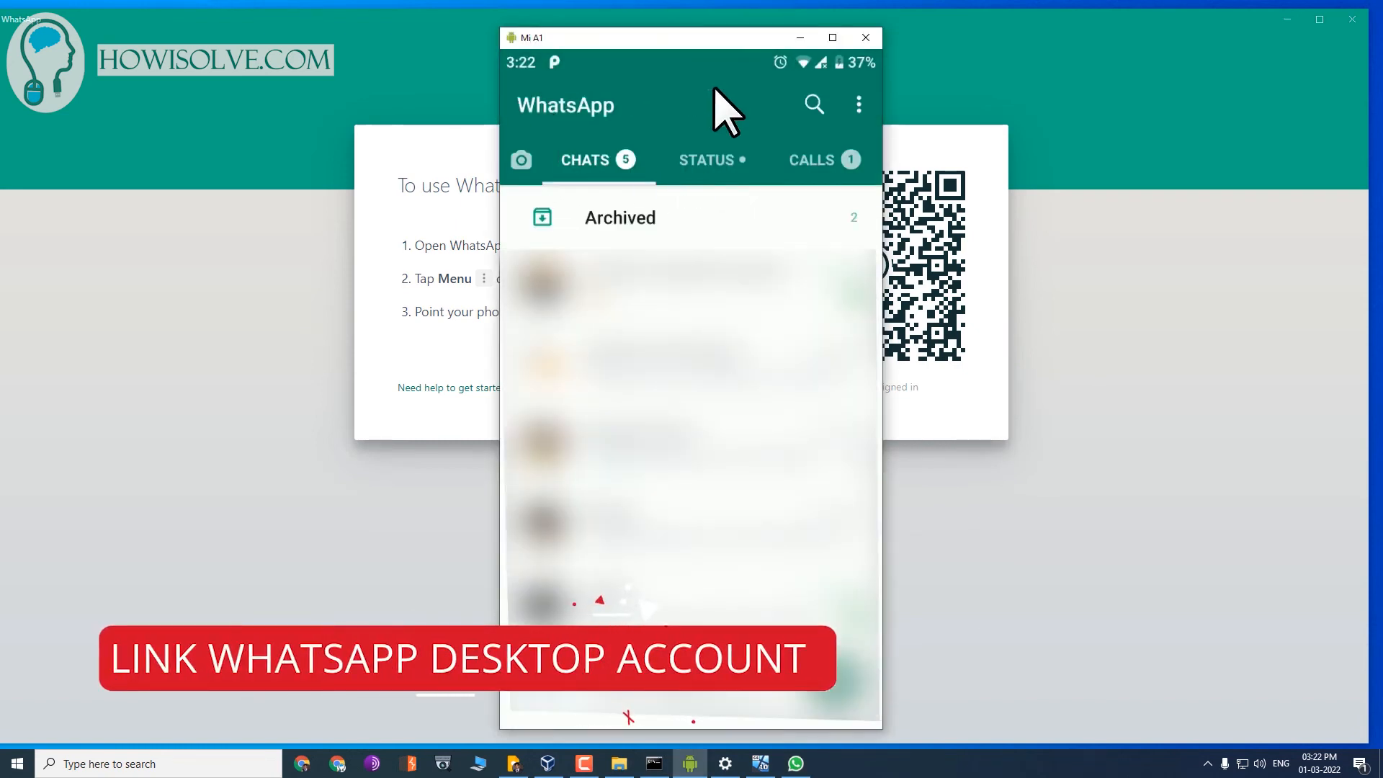
From the phone's Linked devices page, begin pairing the desktop app's QR code
left_click(857, 103)
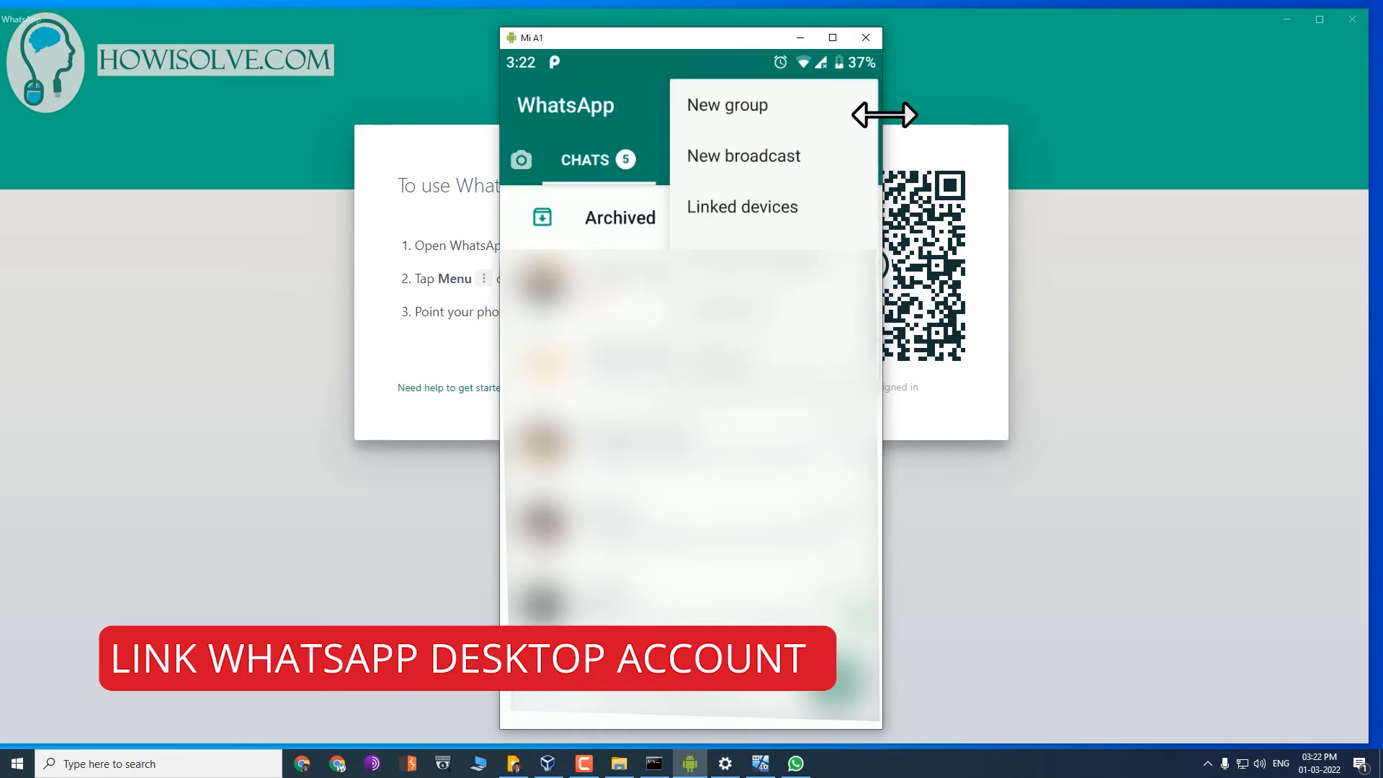
left_click(744, 208)
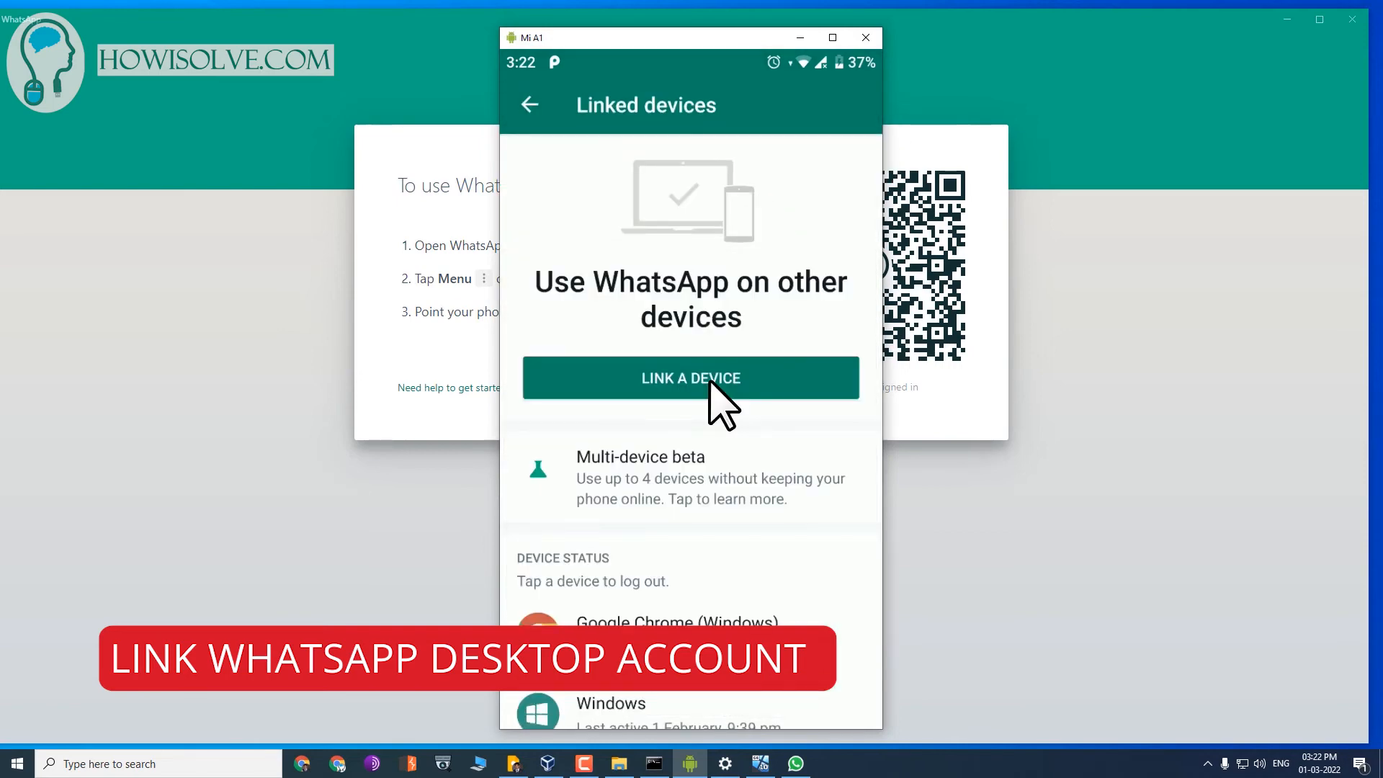
left_click(692, 378)
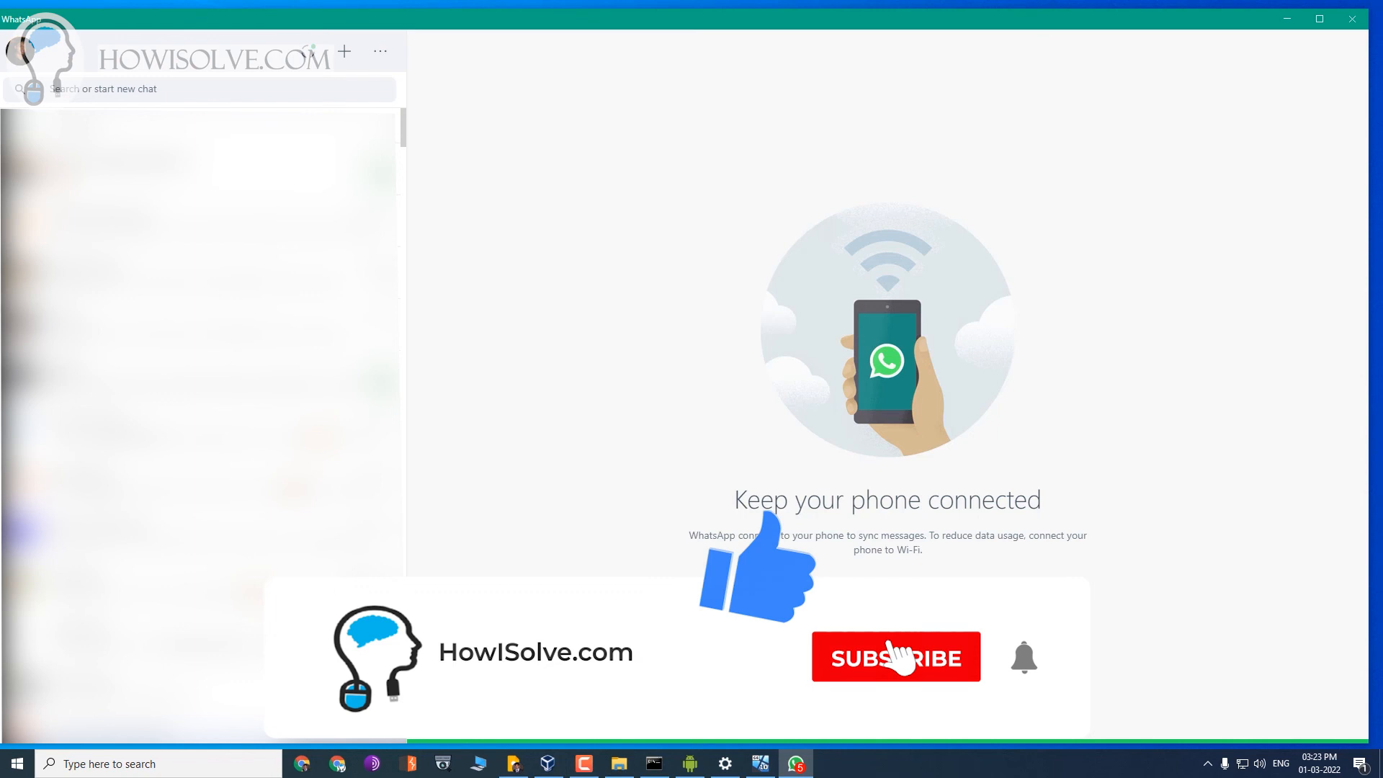
Let WhatsApp Desktop sync after the scan until its chat list loads
left_click(896, 657)
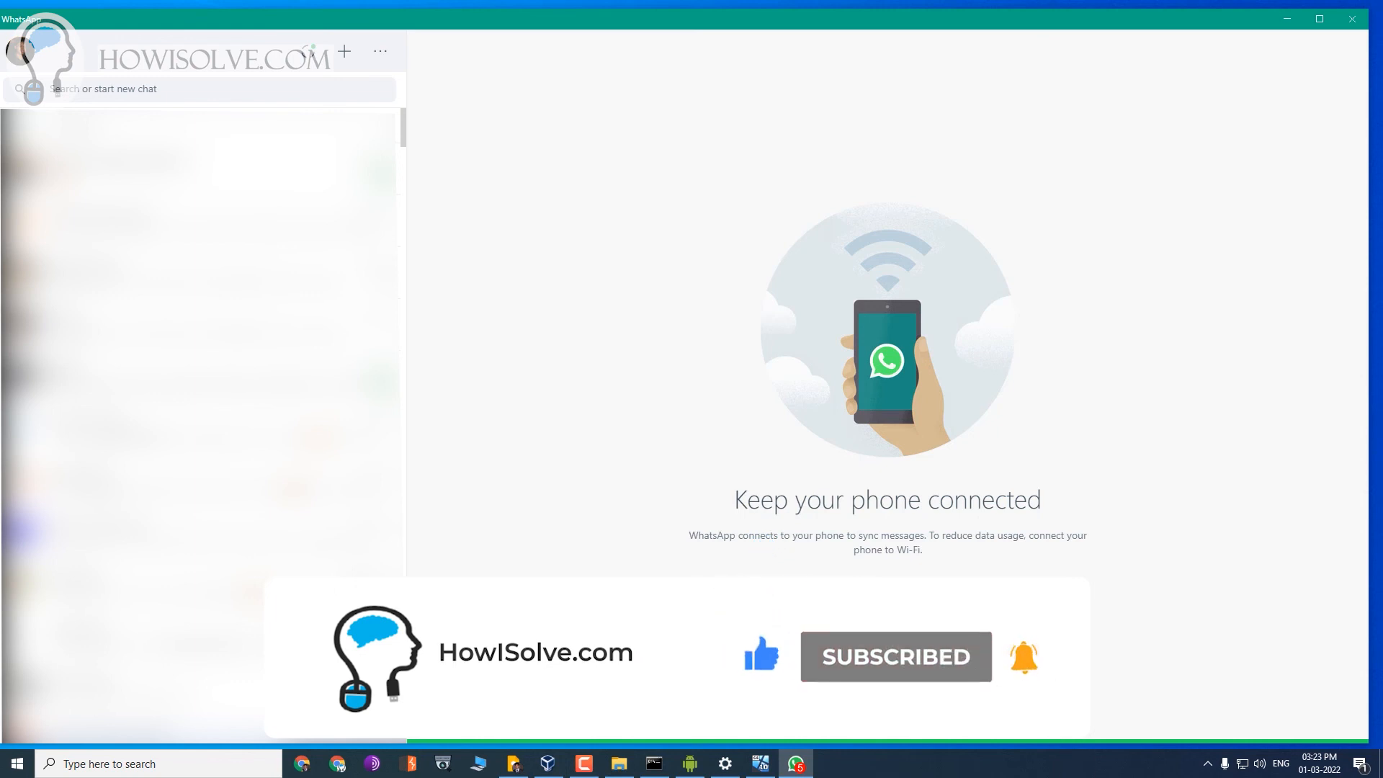